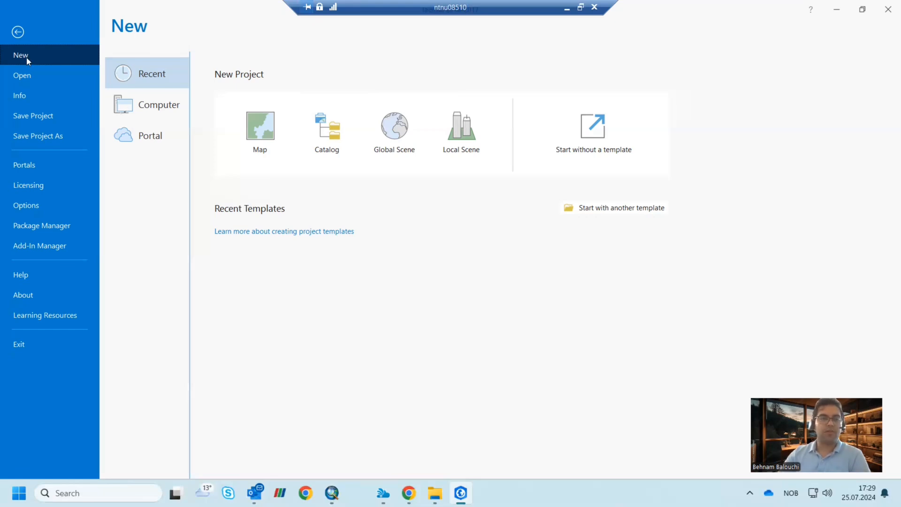
- Start a new map project and enter a project name for the Lærdal 2018-2017 comparison
{"action": "left_click", "coordinate": [259, 127]}
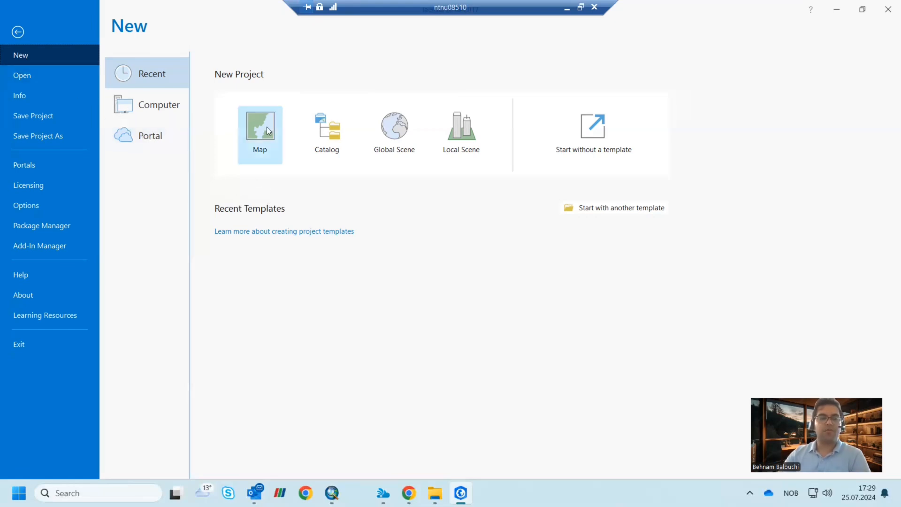
{"action": "left_click", "coordinate": [260, 128]}
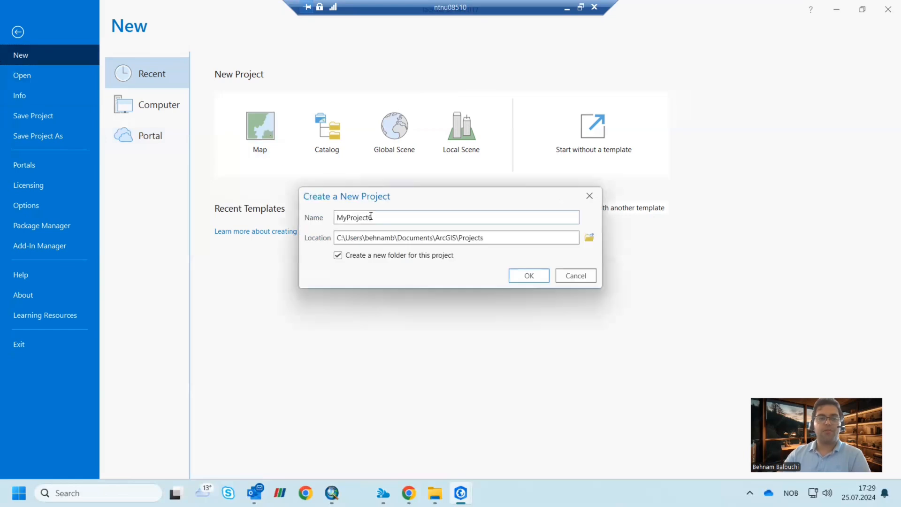
{"action": "triple_click", "coordinate": [457, 216]}
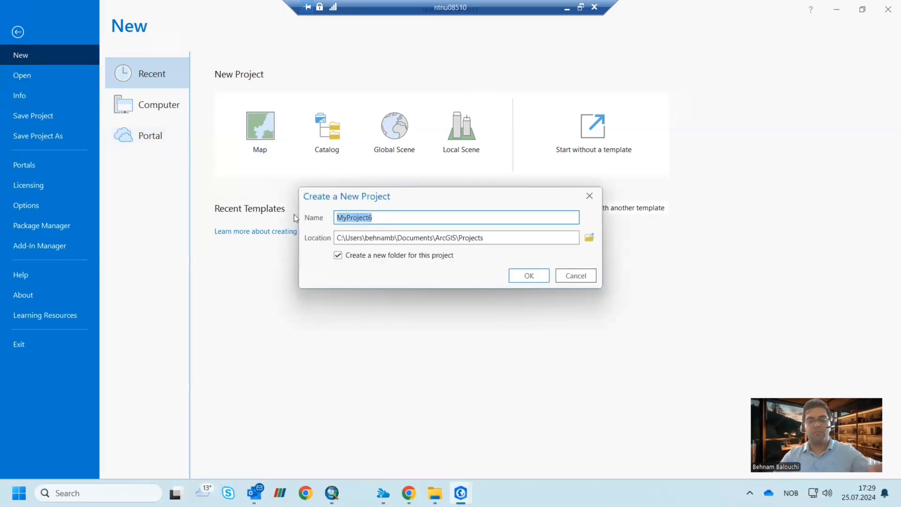
{"action": "type", "text": "laerdal 2018"}
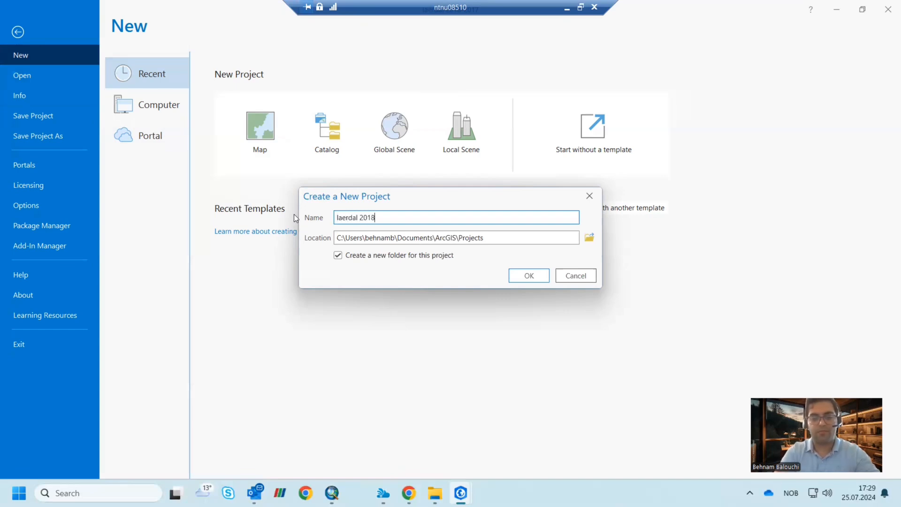
{"action": "type", "text": "-2017"}
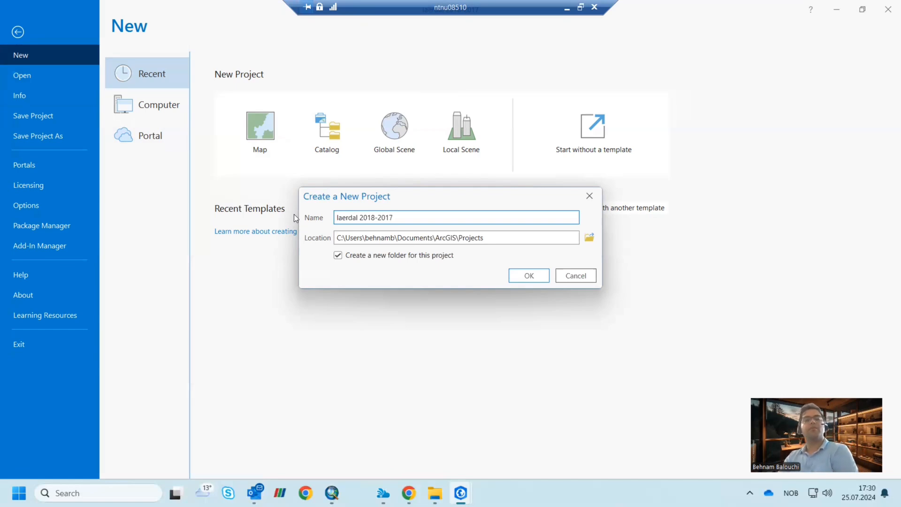
{"action": "mouse_move", "coordinate": [360, 217]}
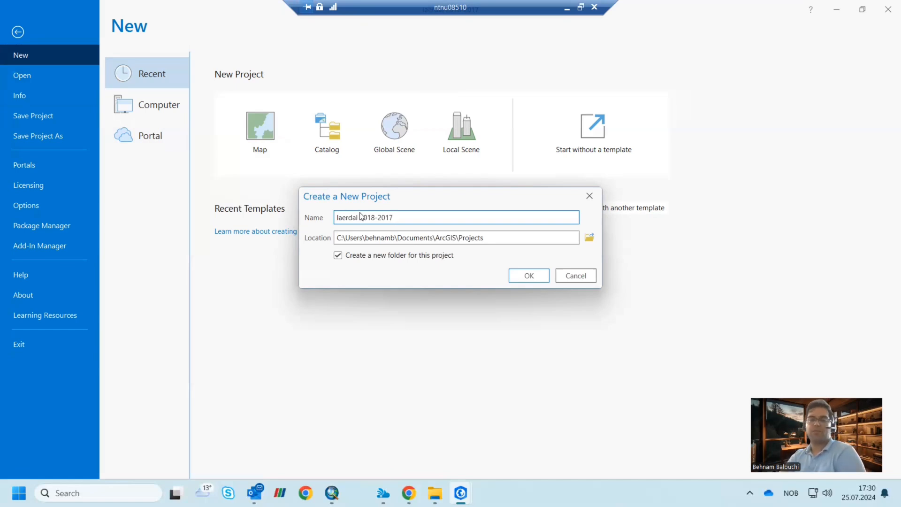
{"action": "mouse_move", "coordinate": [464, 283]}
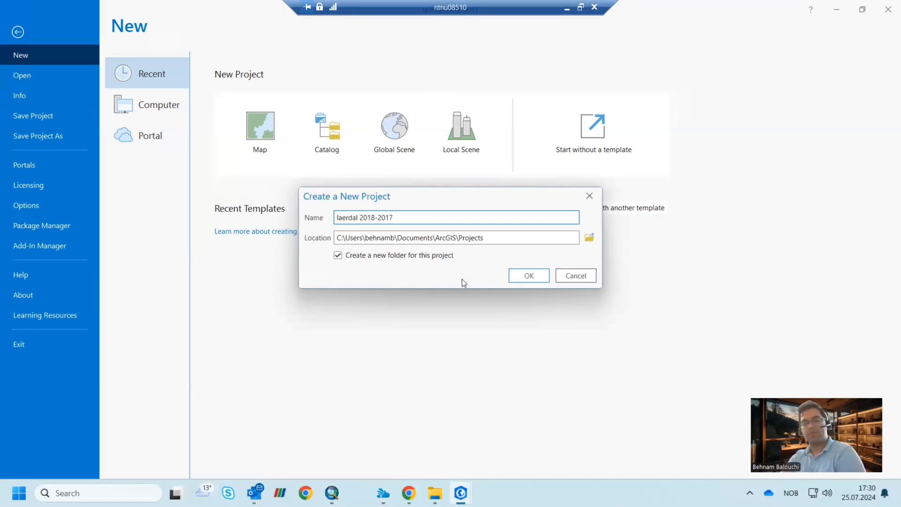
- After the name-exists warning, create the project as 'laerdal nve2018-2017' and answer the save prompt
{"action": "left_click", "coordinate": [527, 275]}
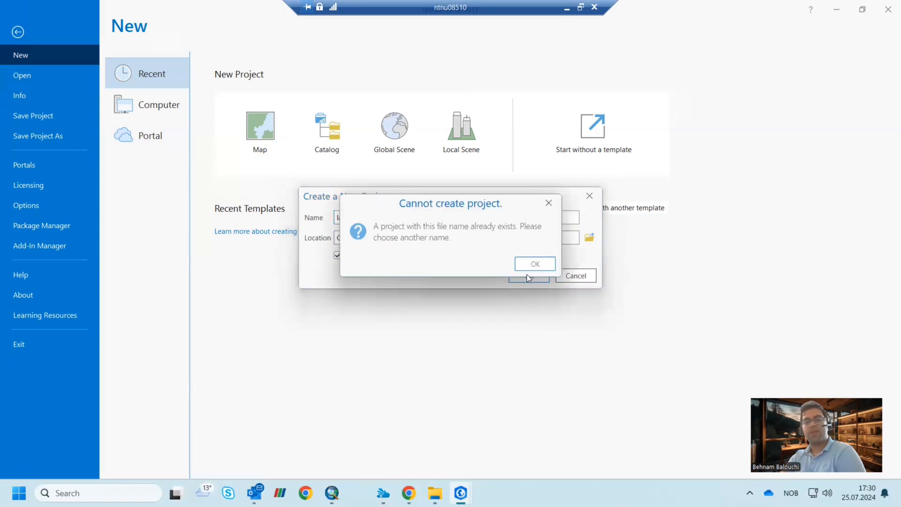
{"action": "left_click", "coordinate": [534, 263]}
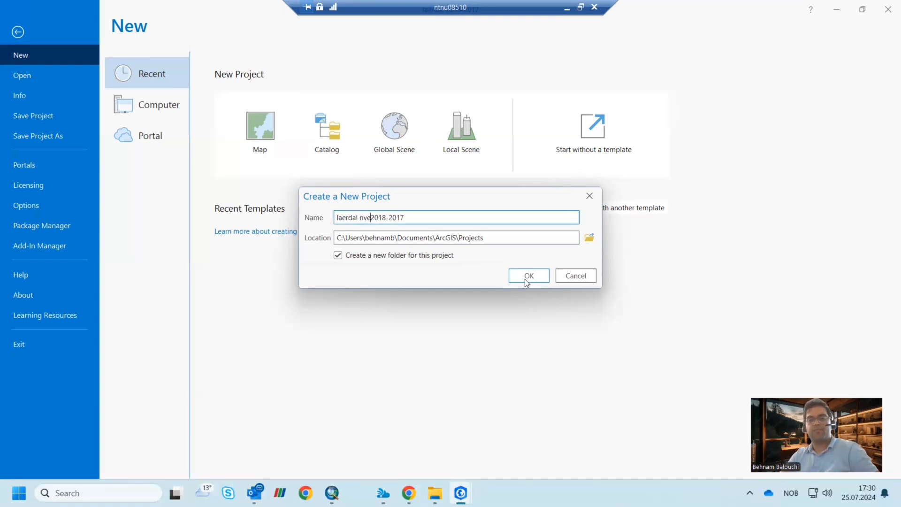
{"action": "left_click", "coordinate": [528, 275]}
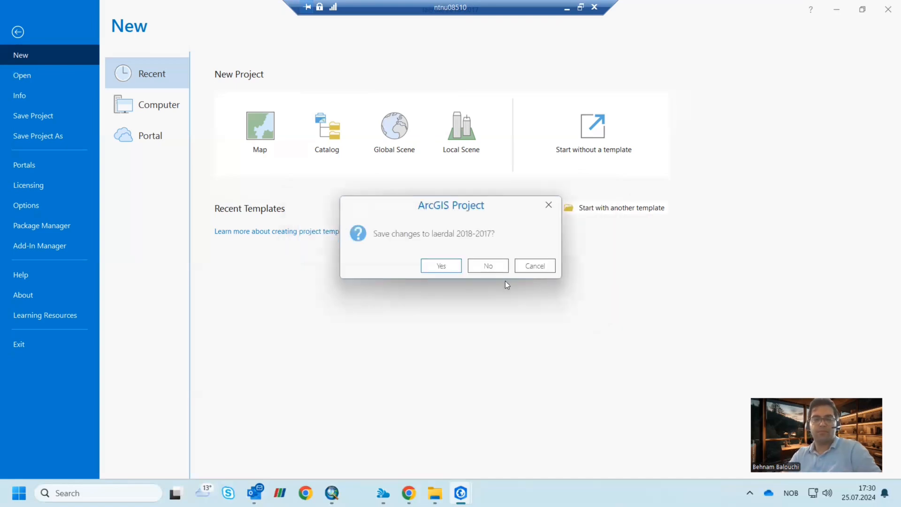
{"action": "left_click", "coordinate": [487, 266]}
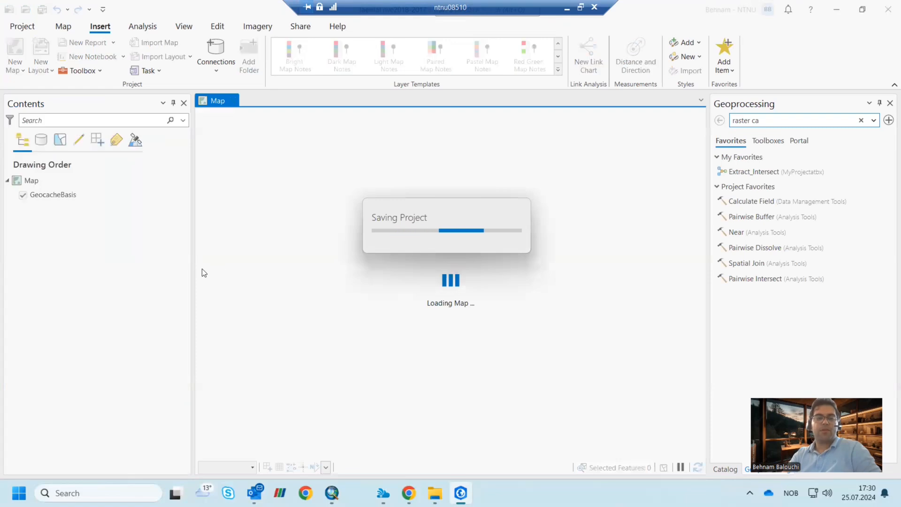
- Add the laerdal2017f1.tif raster to the map via Add Data
{"action": "right_click", "coordinate": [31, 180]}
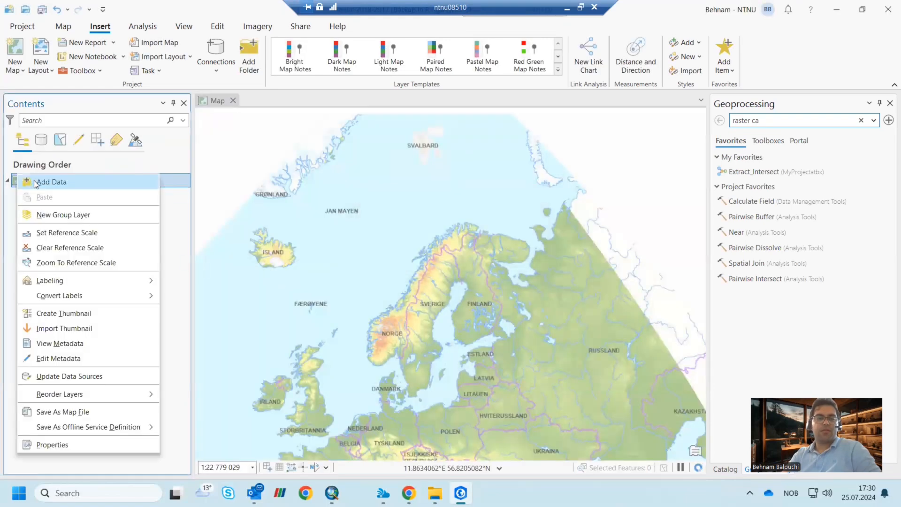
{"action": "left_click", "coordinate": [50, 182]}
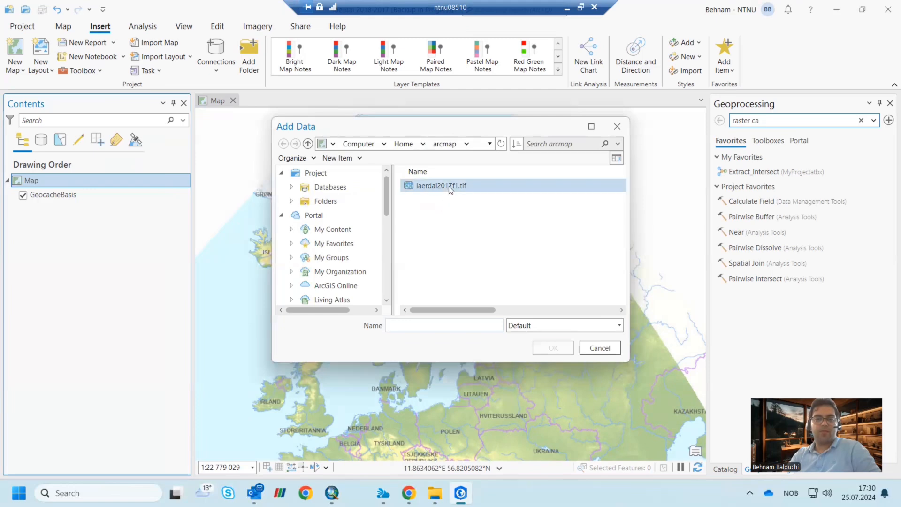
{"action": "left_click", "coordinate": [441, 185]}
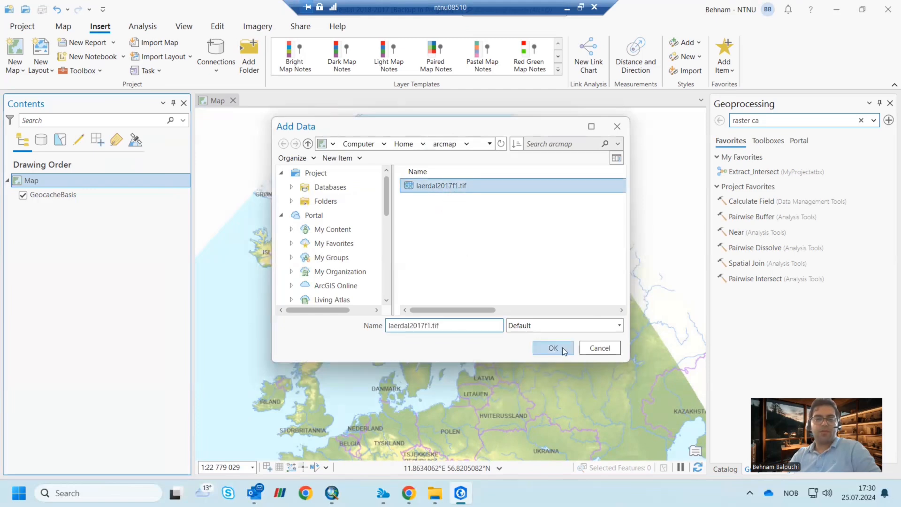
{"action": "left_click", "coordinate": [553, 347]}
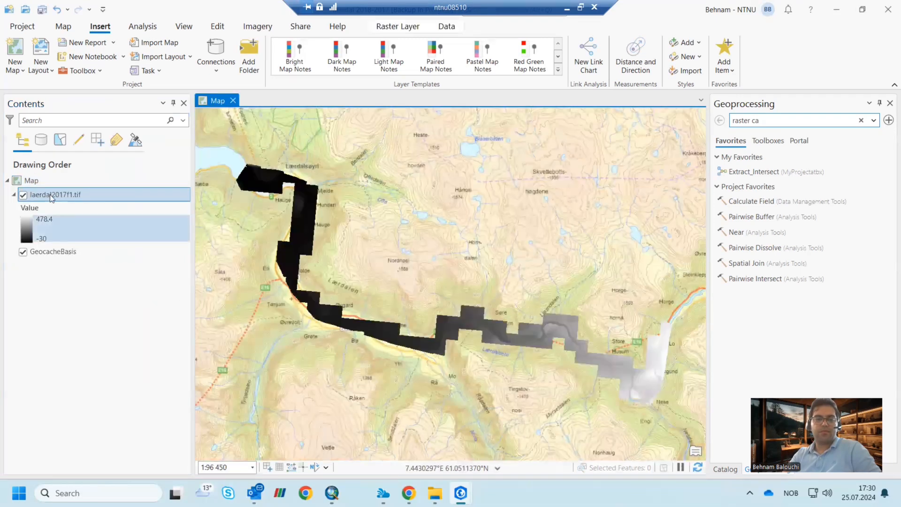
- Add nve2018_las17.tif from E:\laerdal-data\NVE Laerdal 2018\Arc map to the map
{"action": "right_click", "coordinate": [31, 180]}
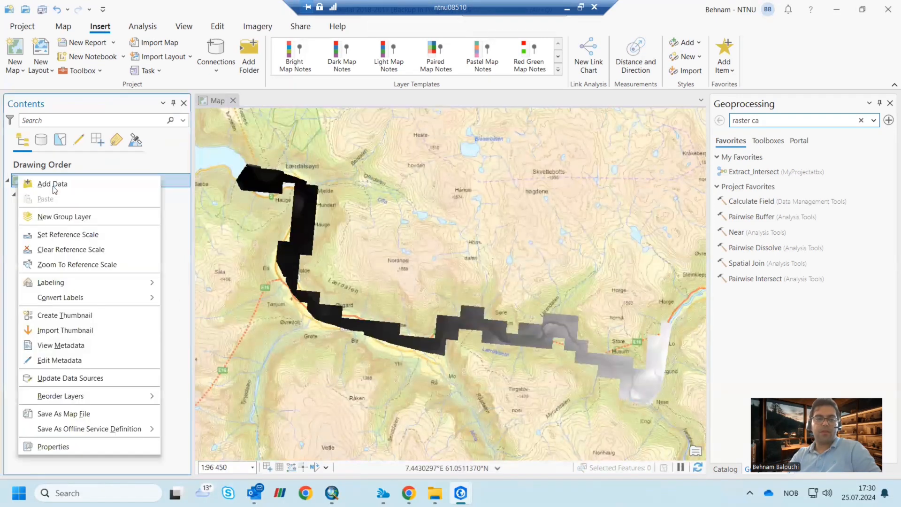
{"action": "left_click", "coordinate": [53, 183]}
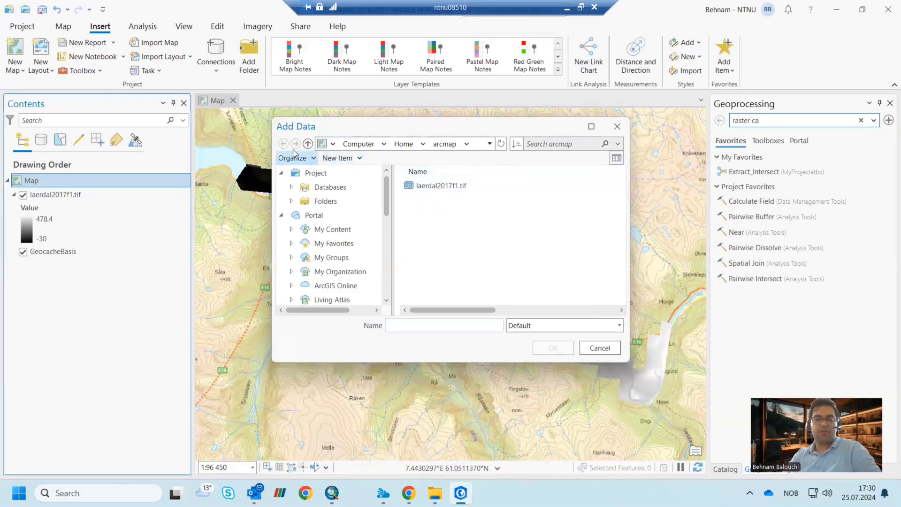
{"action": "left_click", "coordinate": [308, 144]}
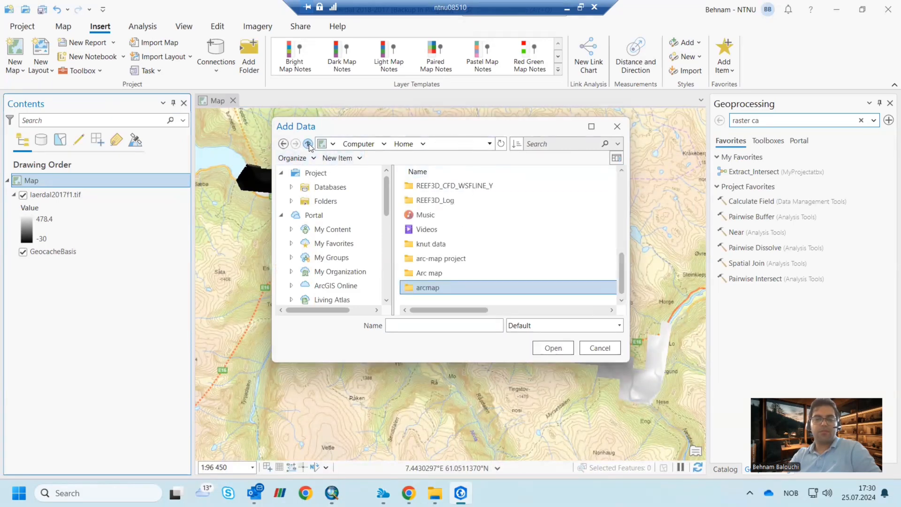
{"action": "left_click", "coordinate": [489, 144]}
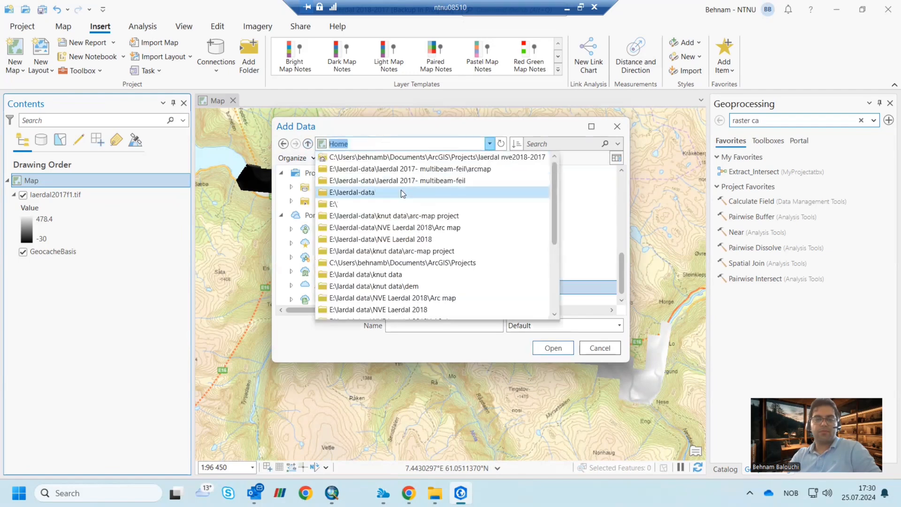
{"action": "left_click", "coordinate": [353, 193]}
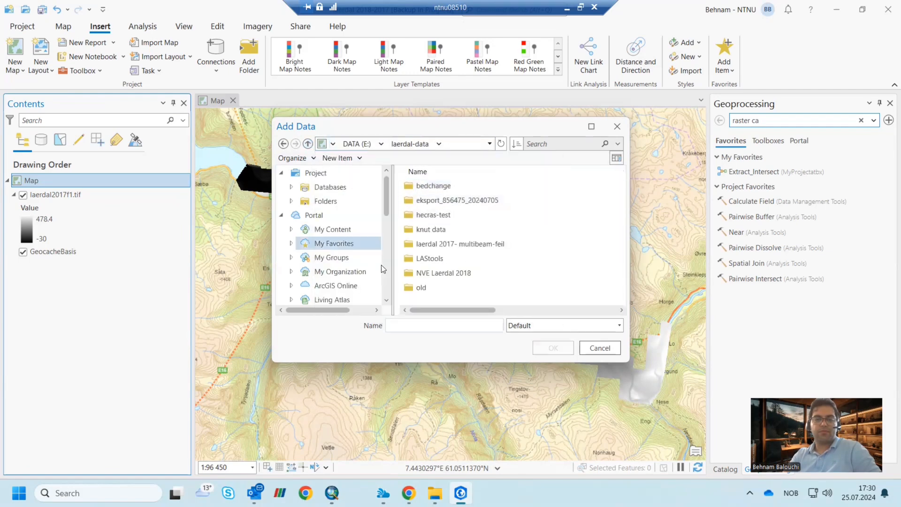
{"action": "double_click", "coordinate": [443, 273]}
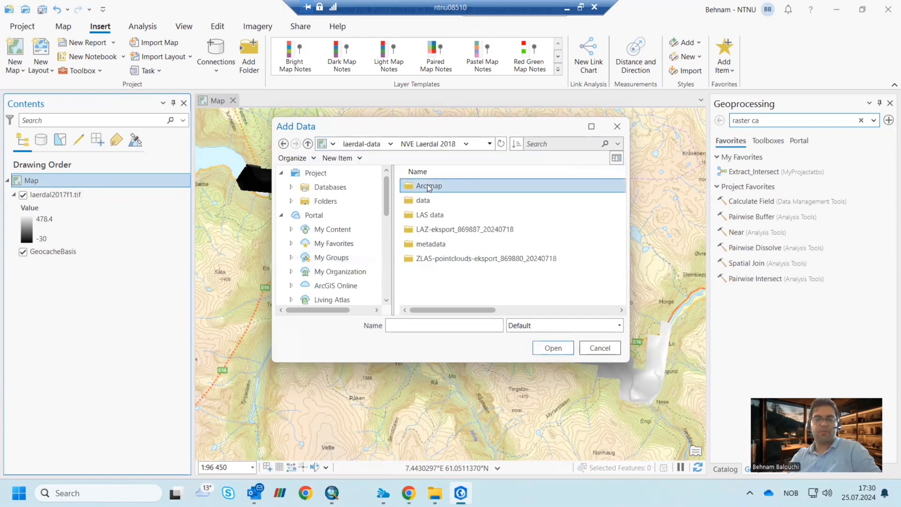
{"action": "double_click", "coordinate": [429, 185]}
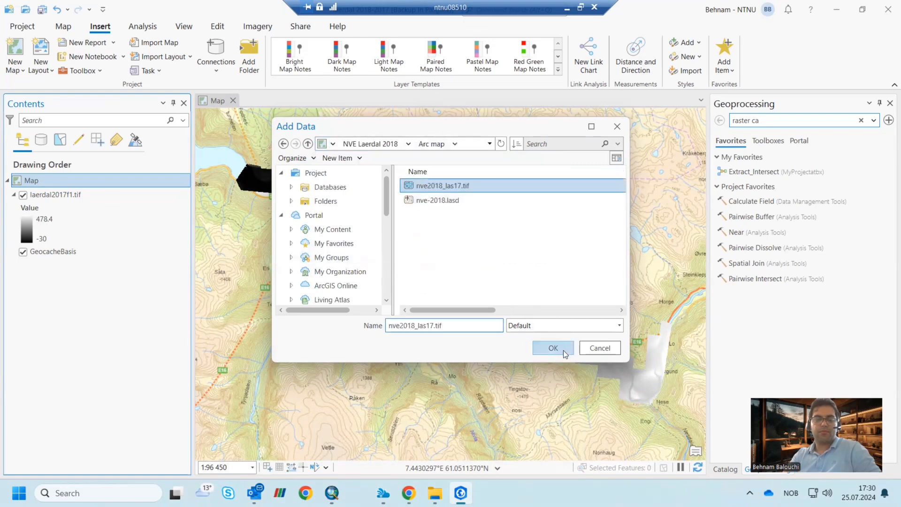
{"action": "mouse_move", "coordinate": [561, 351]}
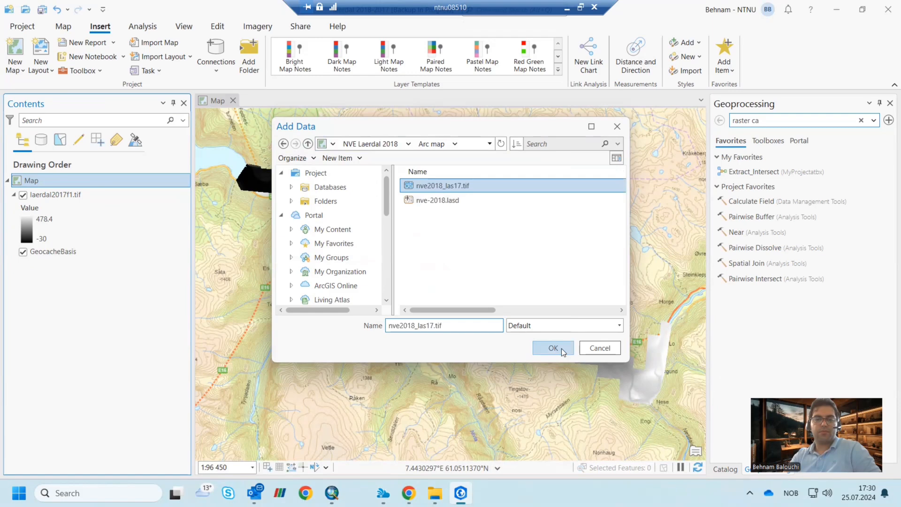
{"action": "left_click", "coordinate": [553, 349]}
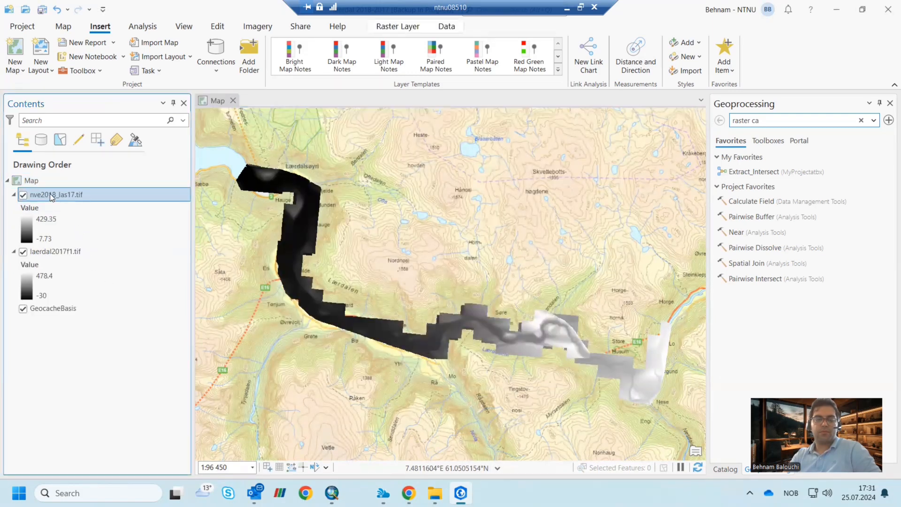
{"action": "right_click", "coordinate": [55, 194]}
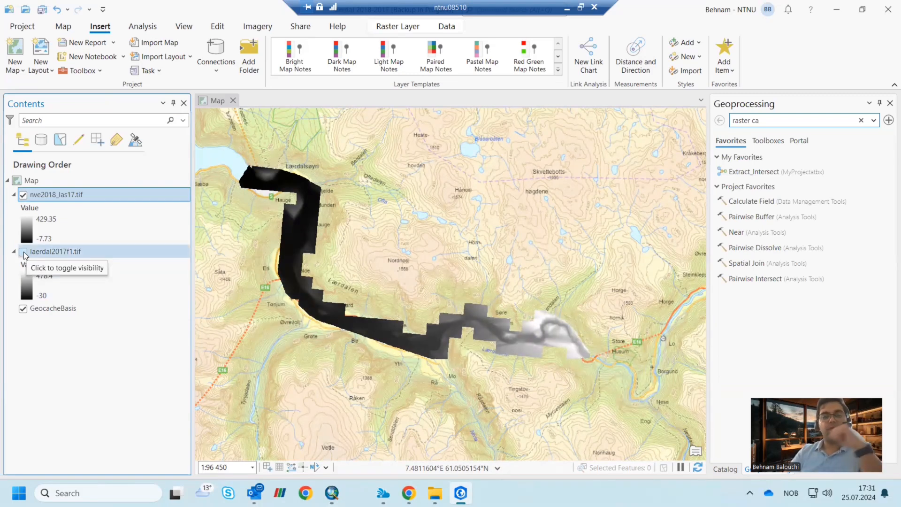
{"action": "left_click", "coordinate": [24, 252]}
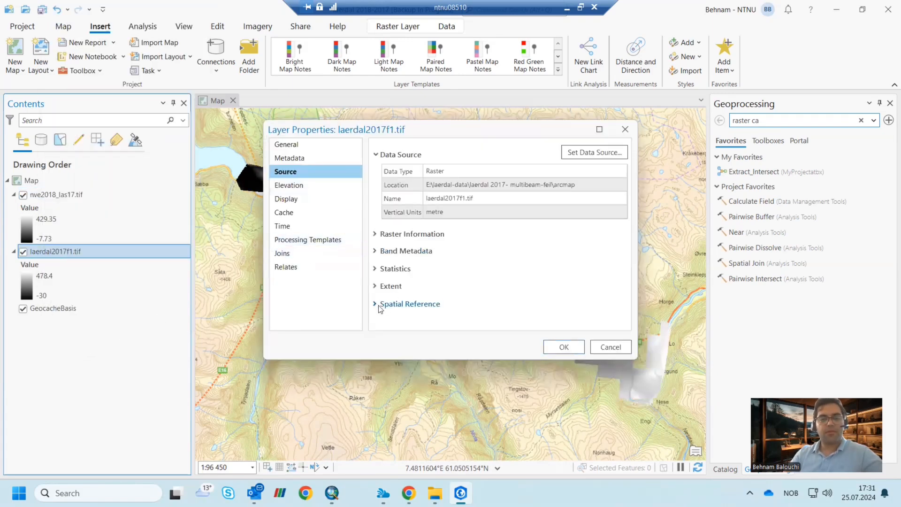
{"action": "left_click", "coordinate": [410, 303]}
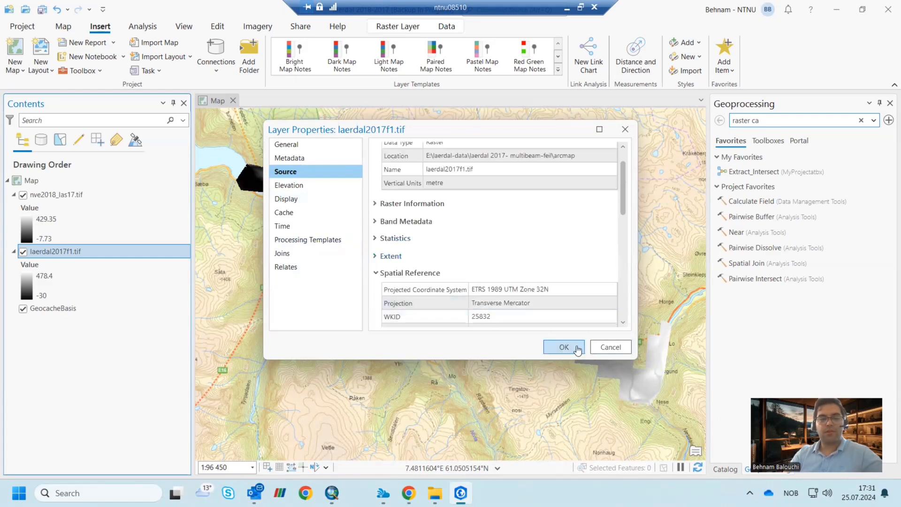
{"action": "left_click", "coordinate": [563, 347]}
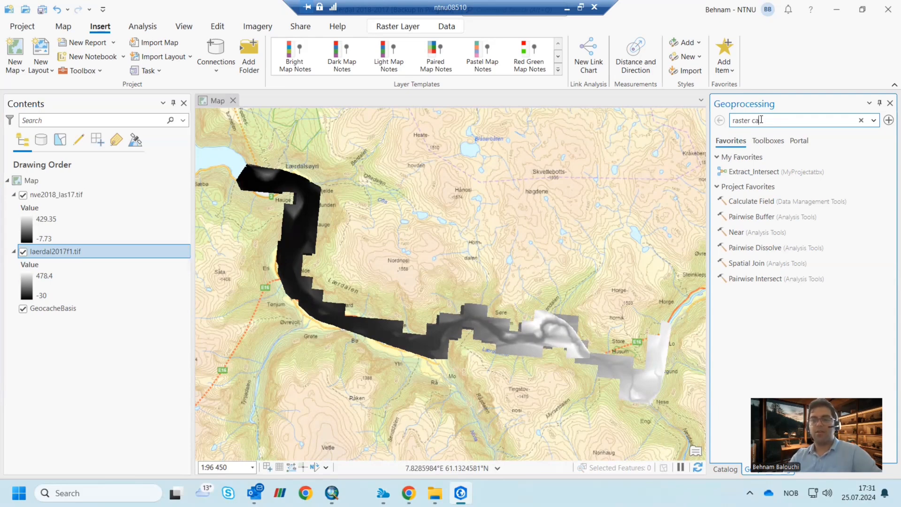
- In Raster Calculator compute nve2018_las17.tif minus laerdal2017f1.tif and run it to create nve201_raste
{"action": "key", "text": "Backspace"}
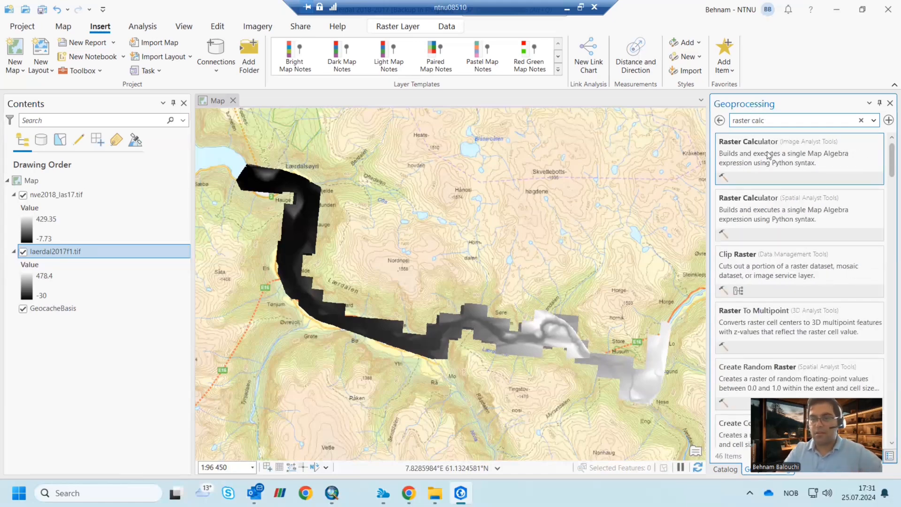
{"action": "left_click", "coordinate": [749, 142]}
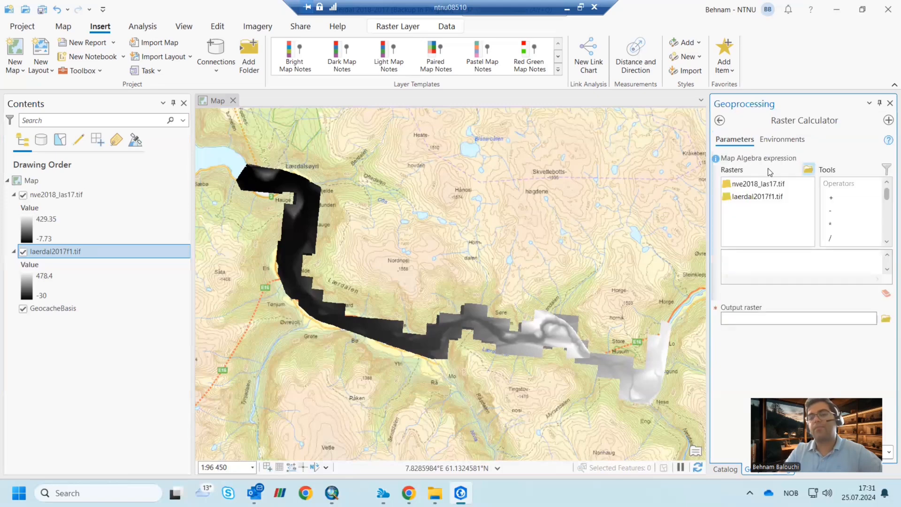
{"action": "left_click", "coordinate": [758, 196]}
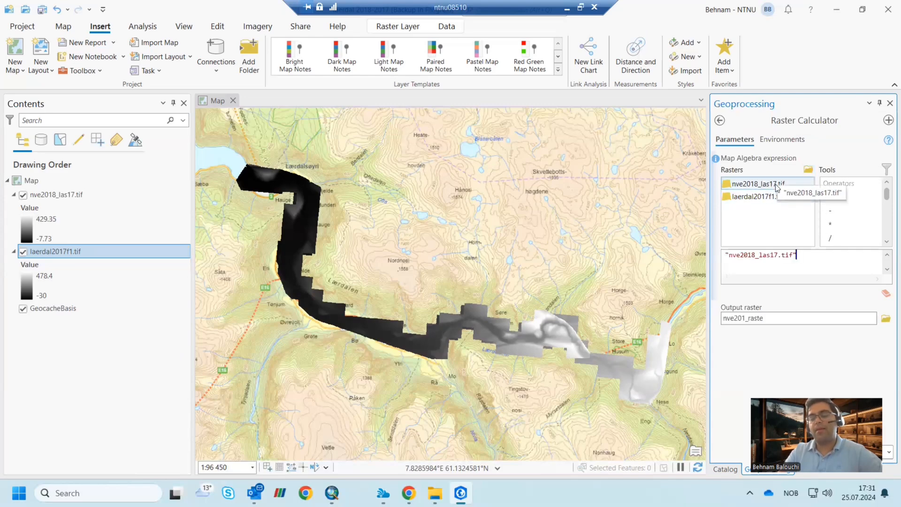
{"action": "mouse_move", "coordinate": [837, 211]}
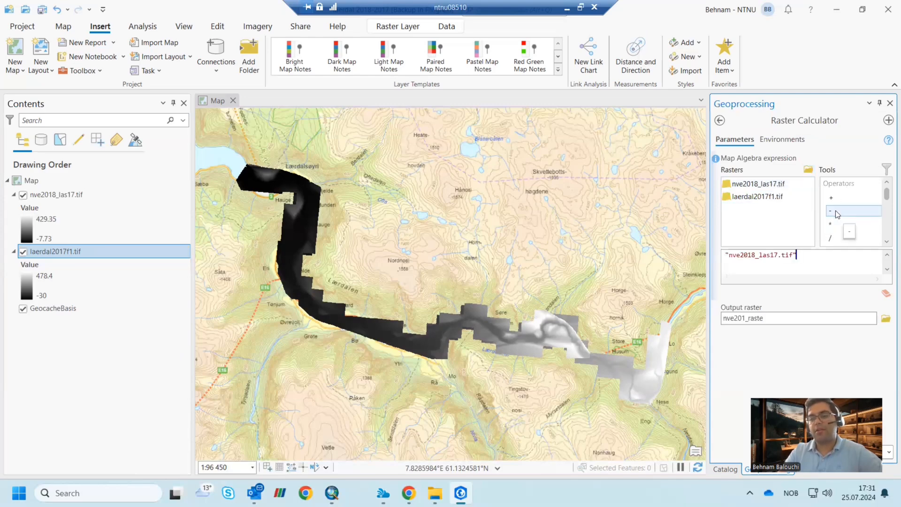
{"action": "double_click", "coordinate": [757, 196]}
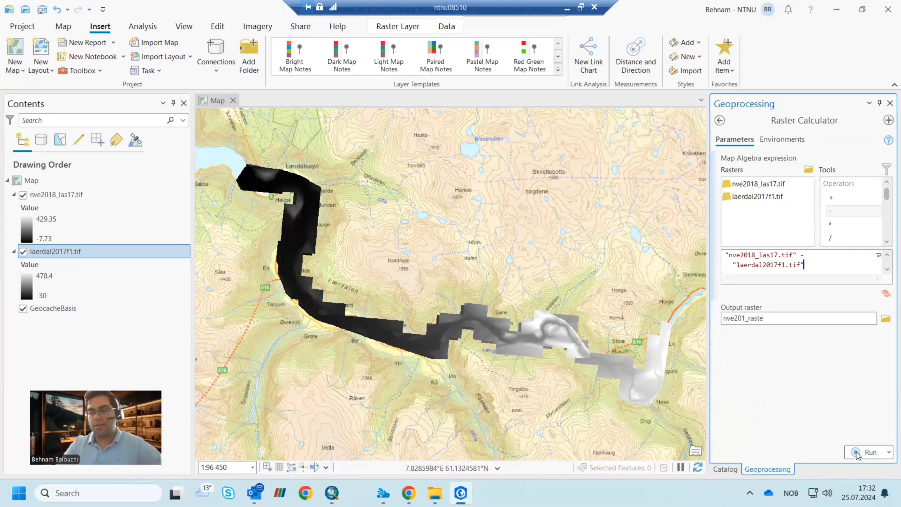
{"action": "left_click", "coordinate": [870, 453]}
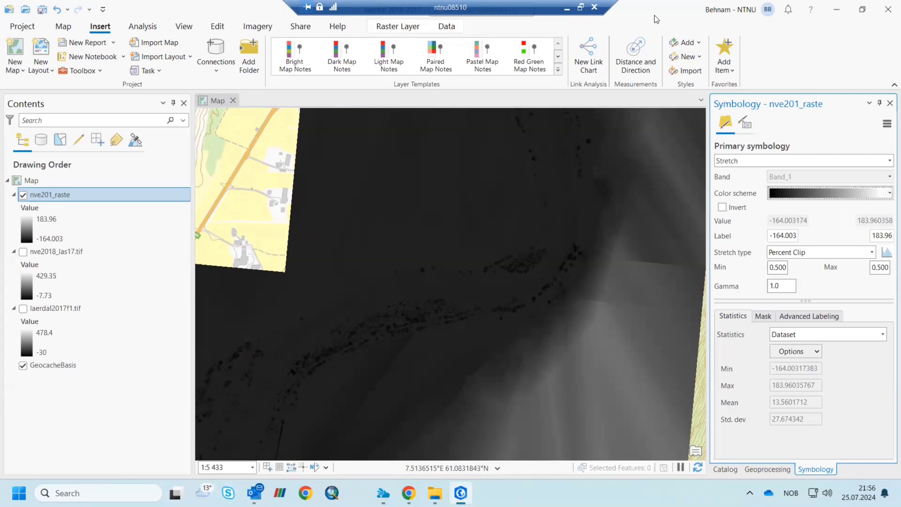
{"action": "mouse_move", "coordinate": [595, 213]}
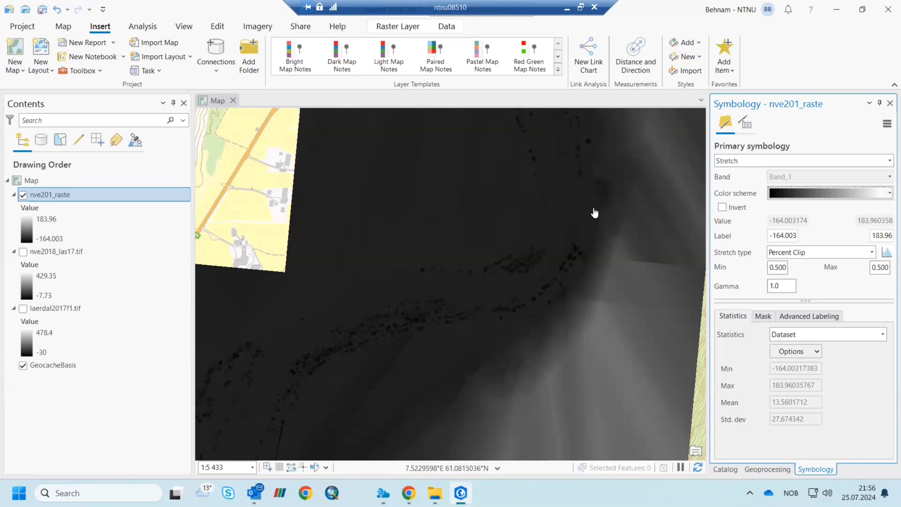
{"action": "mouse_move", "coordinate": [692, 335]}
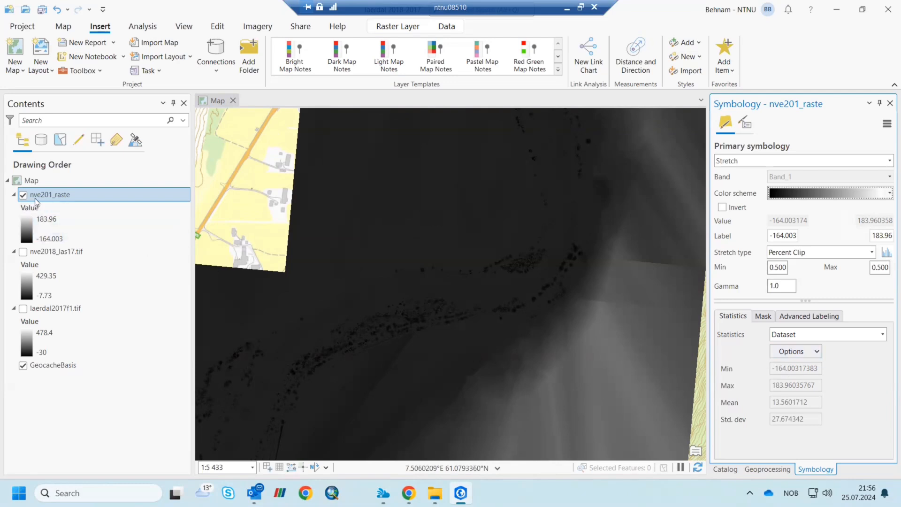
- Zoom to the nve201_raste layer and centre the difference raster in the map
{"action": "left_click", "coordinate": [46, 229]}
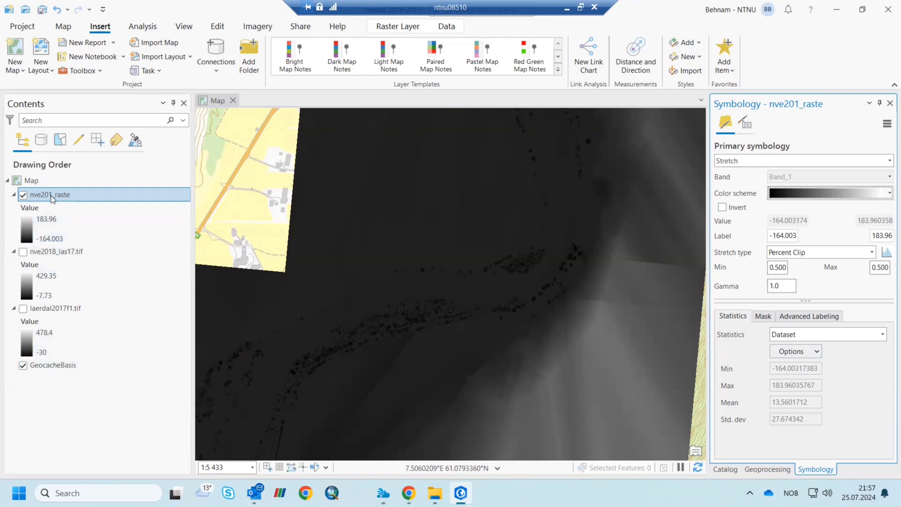
{"action": "right_click", "coordinate": [49, 196]}
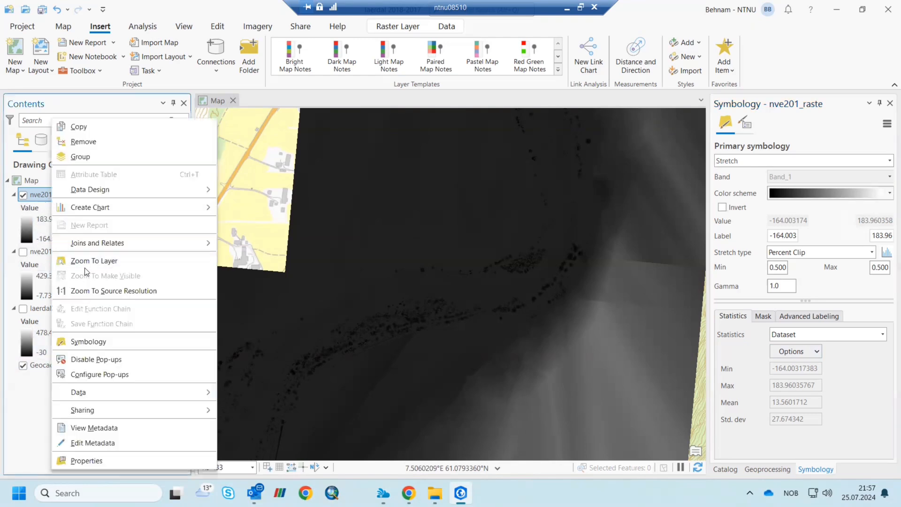
{"action": "left_click", "coordinate": [93, 260]}
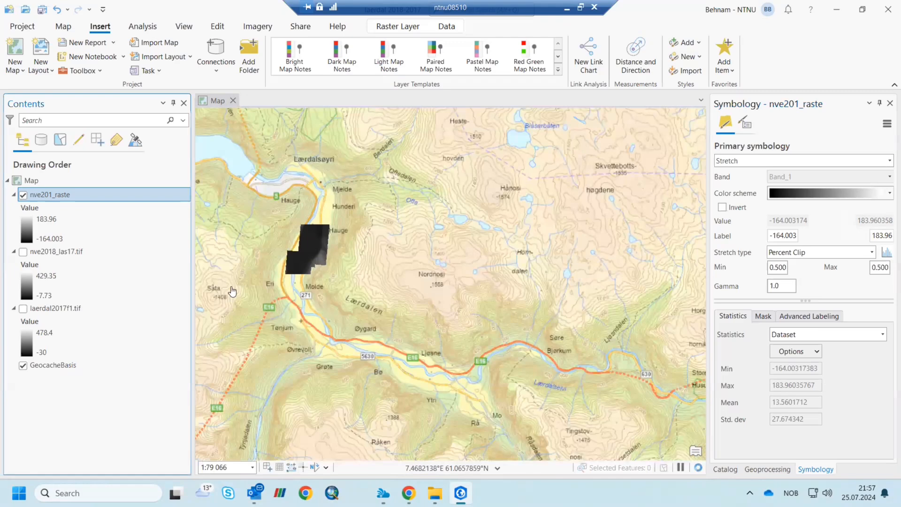
{"action": "mouse_move", "coordinate": [257, 337]}
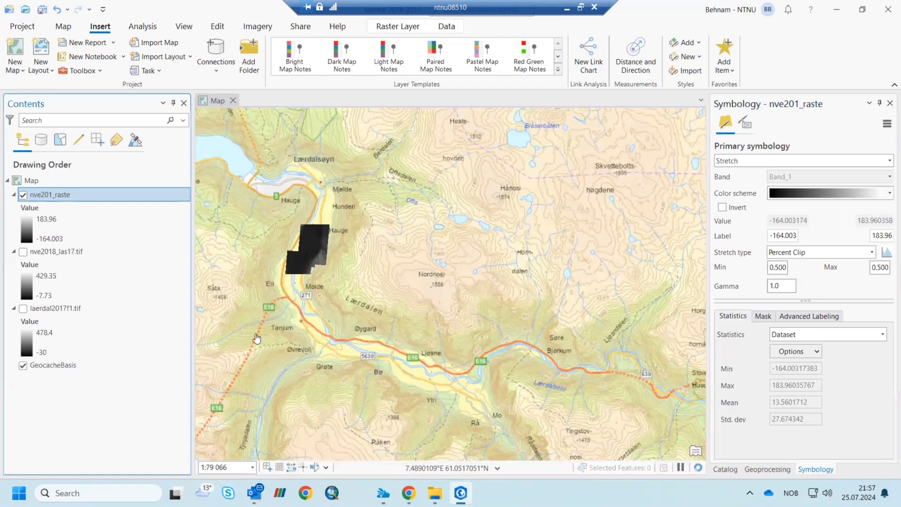
{"action": "left_click_drag", "start_coordinate": [257, 337], "coordinate": [304, 262]}
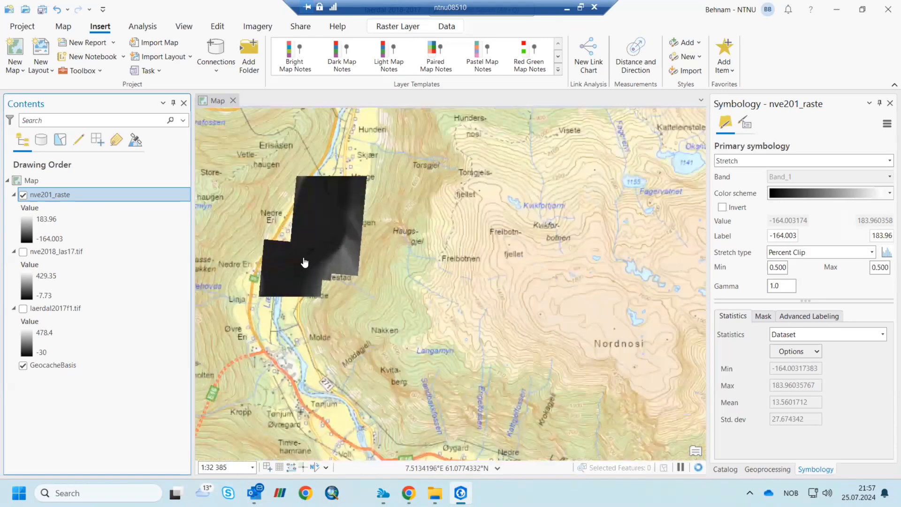
{"action": "scroll", "scroll_direction": "down", "scroll_amount": 3}
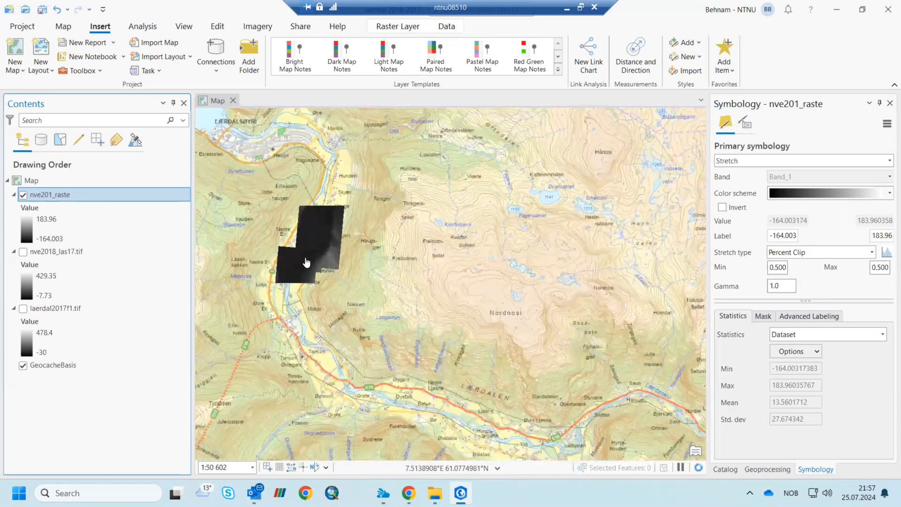
{"action": "left_click_drag", "start_coordinate": [306, 262], "coordinate": [383, 254]}
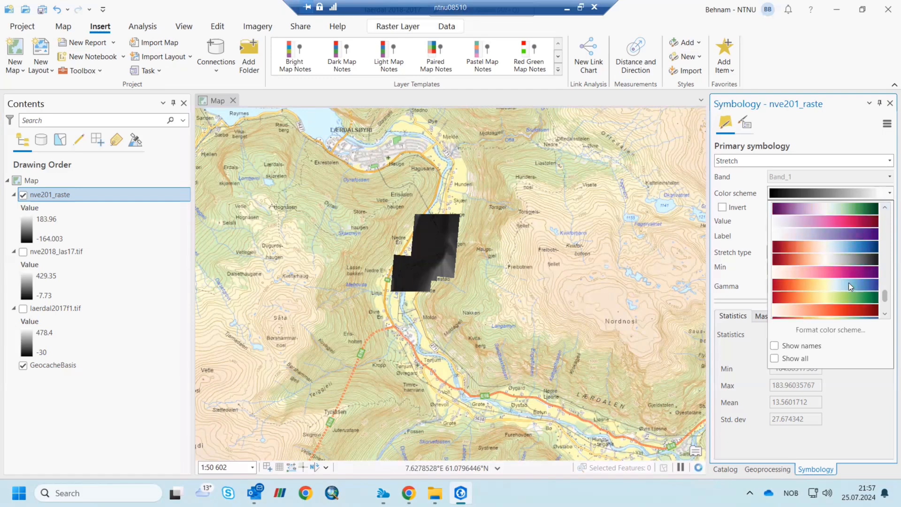
- Apply the red-white-blue colour ramp to nve201_raste and zoom to it along the river valley
{"action": "left_click", "coordinate": [825, 299]}
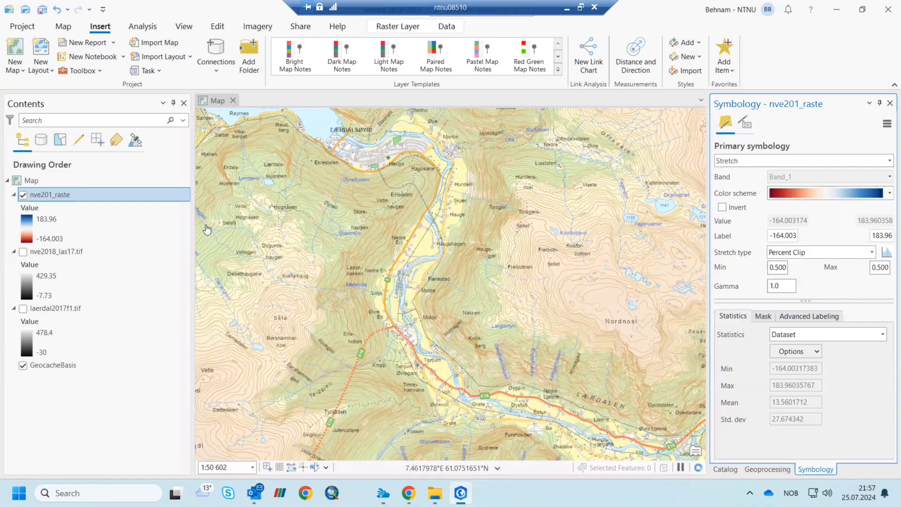
{"action": "right_click", "coordinate": [50, 195]}
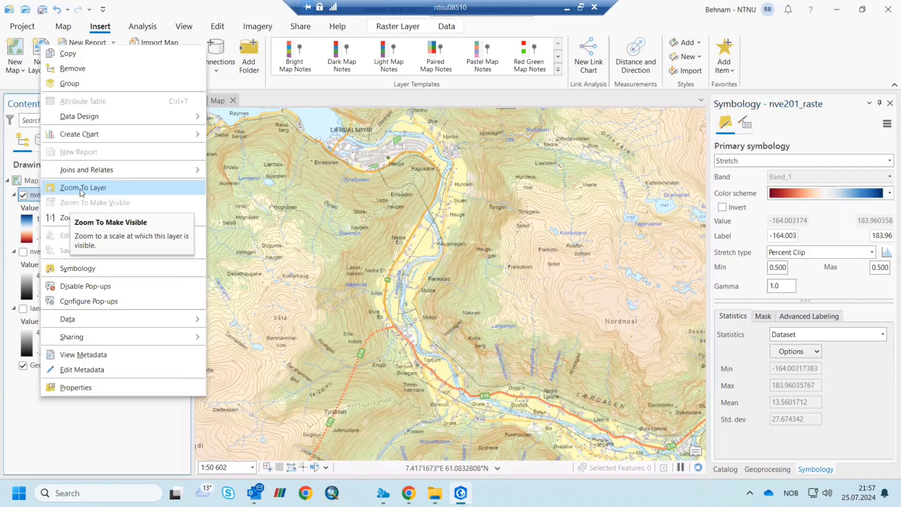
{"action": "left_click", "coordinate": [83, 187]}
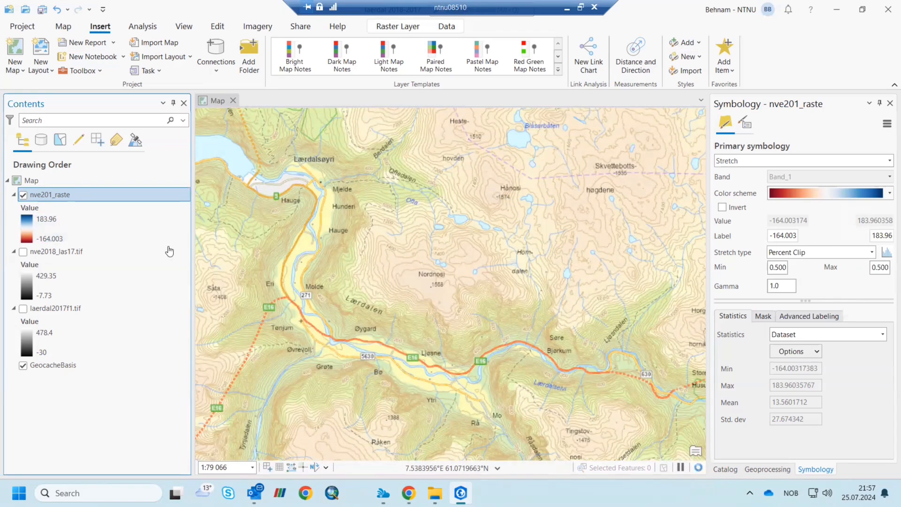
{"action": "mouse_move", "coordinate": [43, 10]}
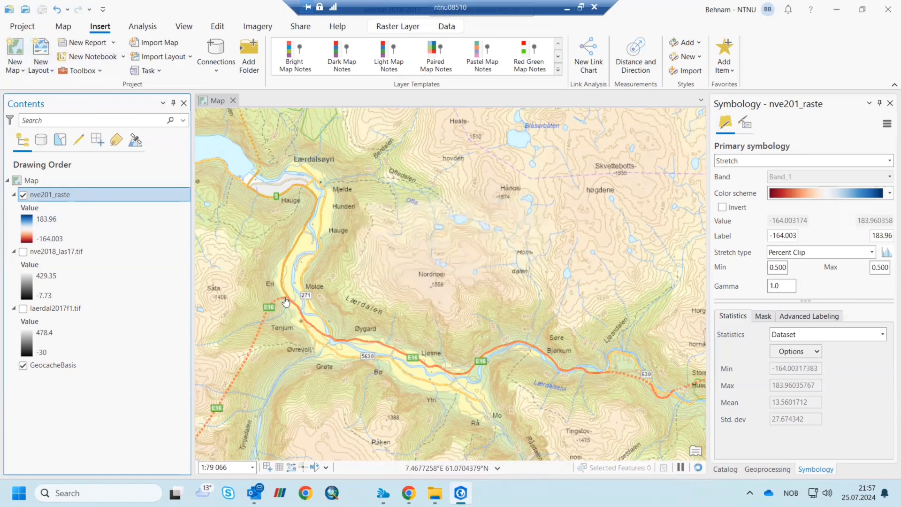
{"action": "left_click_drag", "start_coordinate": [285, 300], "coordinate": [325, 329]}
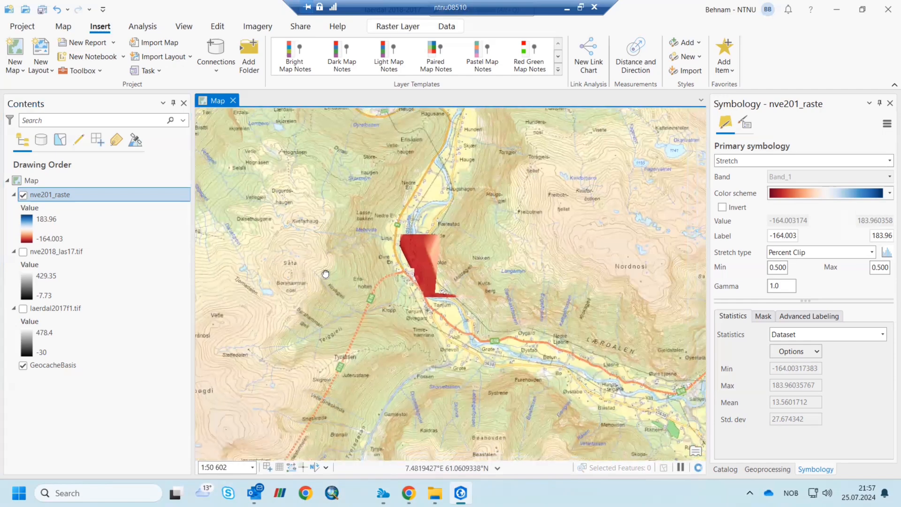
{"action": "left_click_drag", "start_coordinate": [325, 273], "coordinate": [336, 288]}
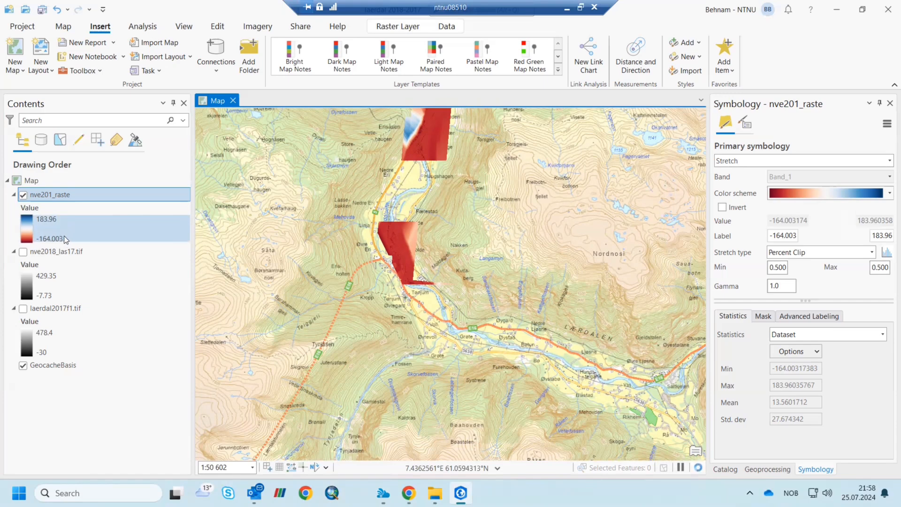
{"action": "mouse_move", "coordinate": [65, 239]}
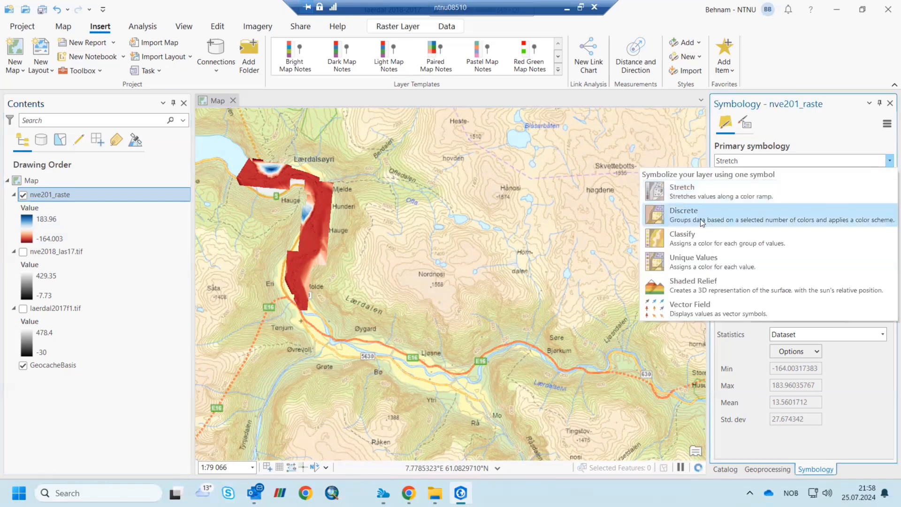
{"action": "mouse_move", "coordinate": [701, 248]}
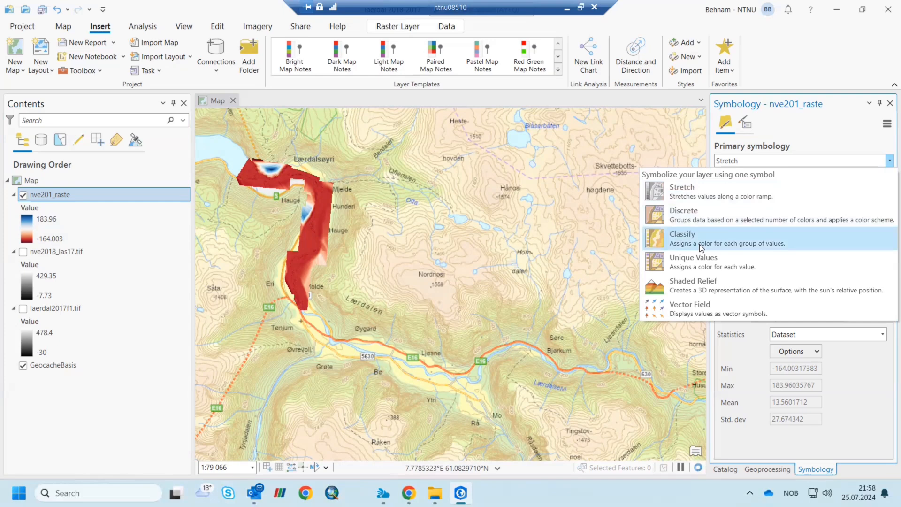
- Switch nve201_raste to Classify symbology and choose the red-yellow-blue diverging colour scheme
{"action": "left_click", "coordinate": [683, 234]}
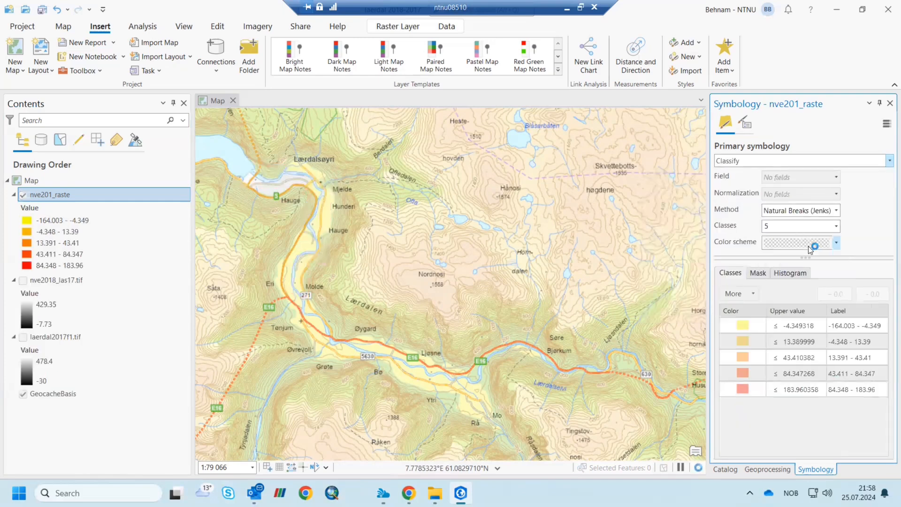
{"action": "left_click", "coordinate": [797, 242]}
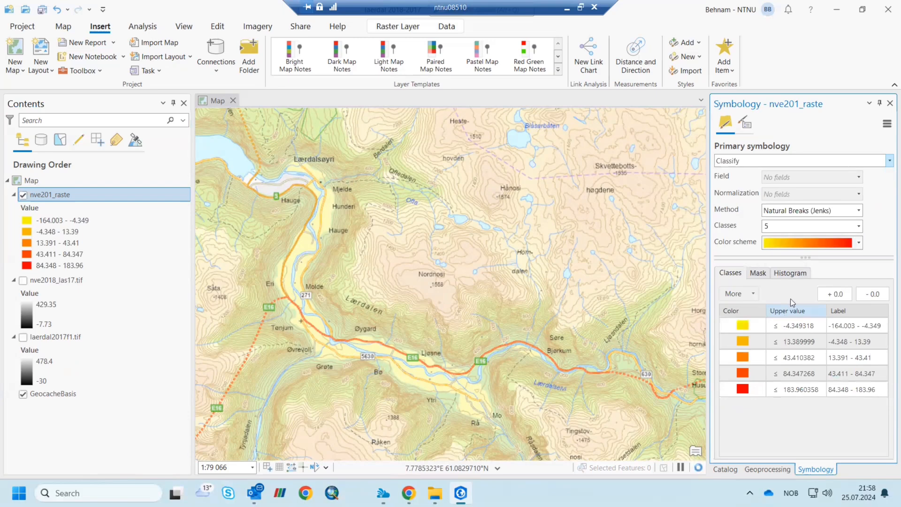
{"action": "left_click", "coordinate": [861, 242]}
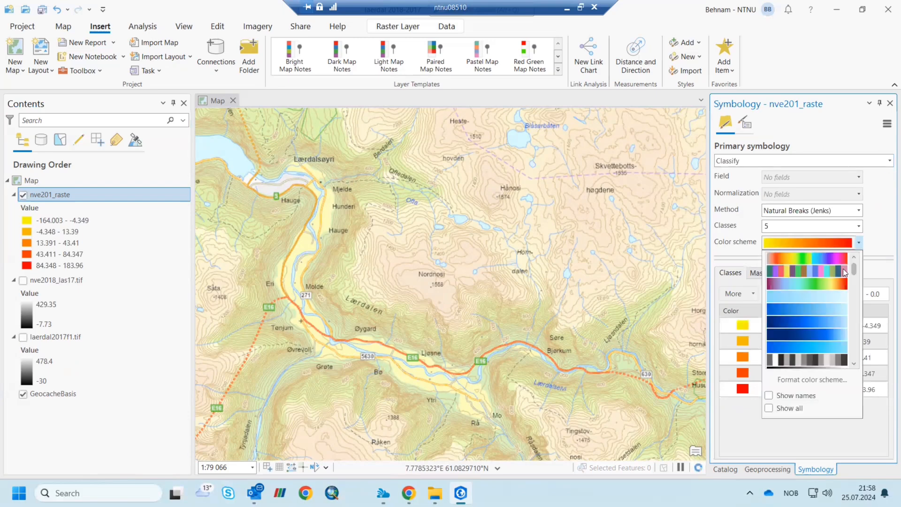
{"action": "scroll", "scroll_direction": "down", "scroll_amount": 3}
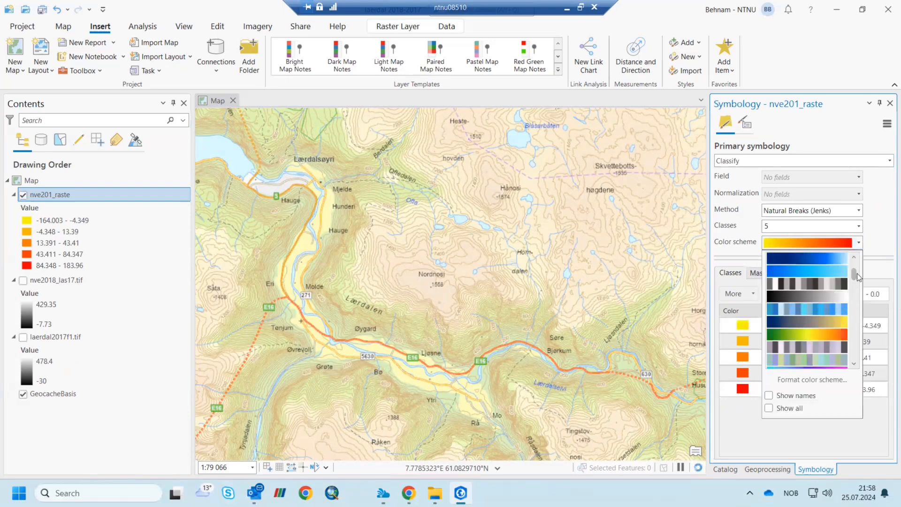
{"action": "scroll", "scroll_direction": "down", "scroll_amount": 3}
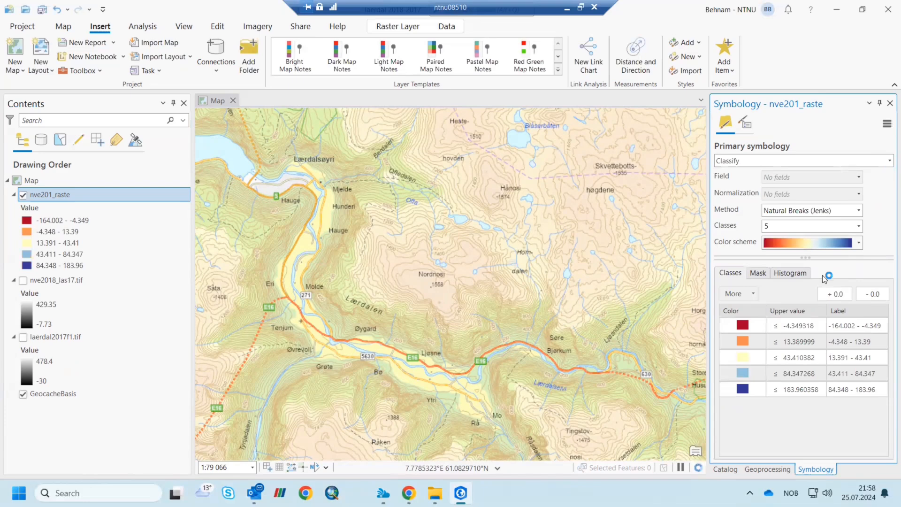
{"action": "left_click", "coordinate": [855, 357]}
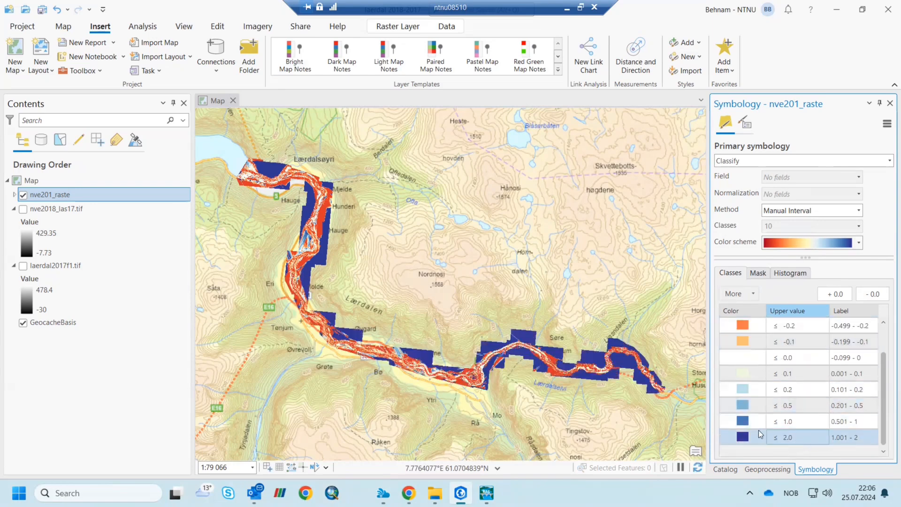
- Select the 1.001 - 2 class in the manual-interval table and zoom into the classified raster
{"action": "left_click", "coordinate": [797, 389]}
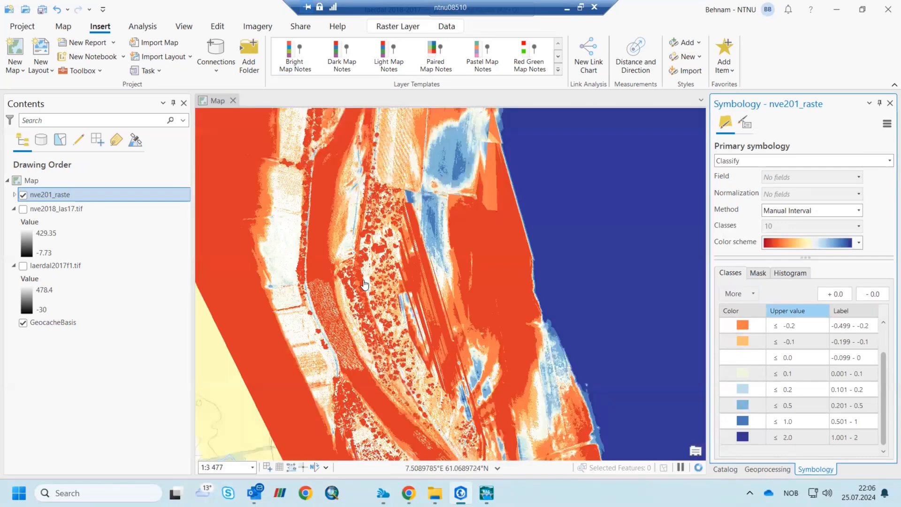
{"action": "scroll", "scroll_direction": "up", "scroll_amount": 3}
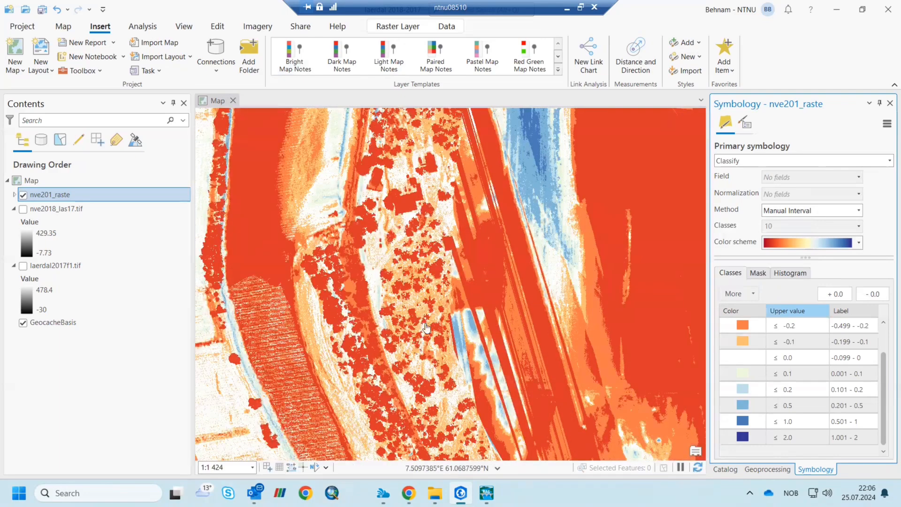
{"action": "mouse_move", "coordinate": [388, 321]}
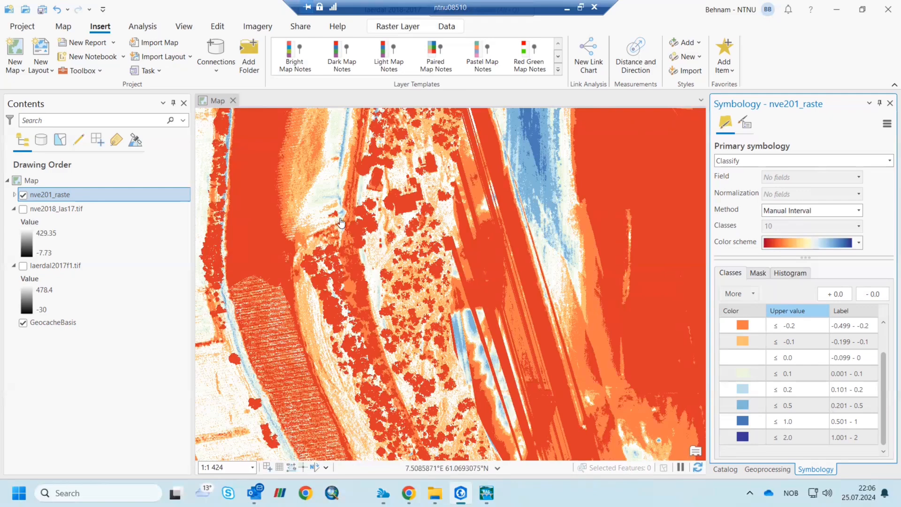
{"action": "mouse_move", "coordinate": [352, 221]}
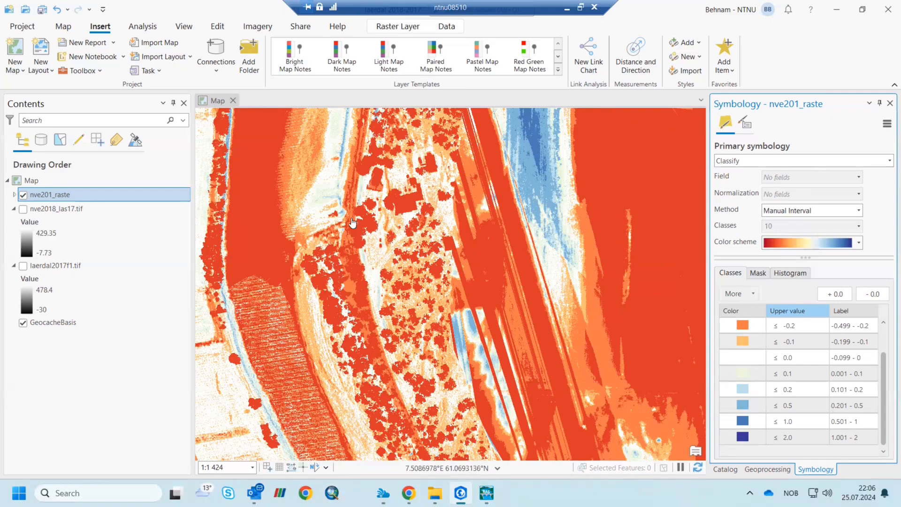
{"action": "mouse_move", "coordinate": [354, 217]}
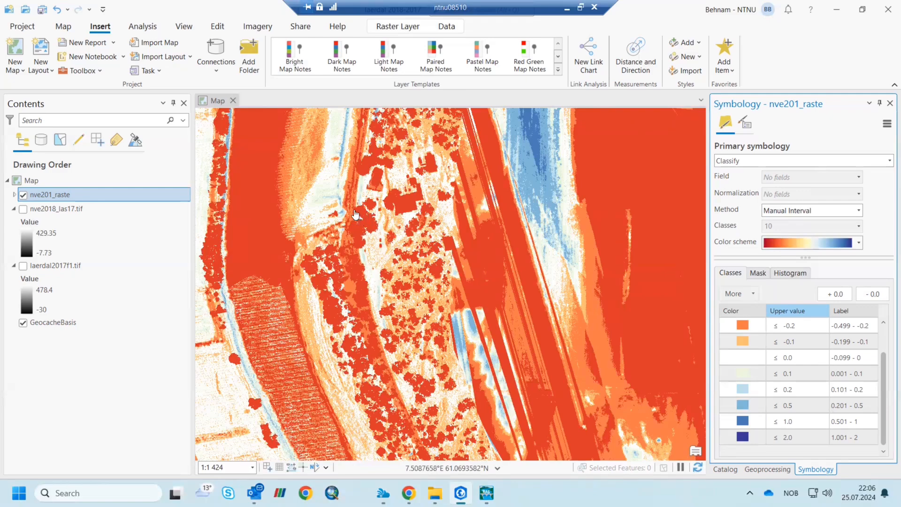